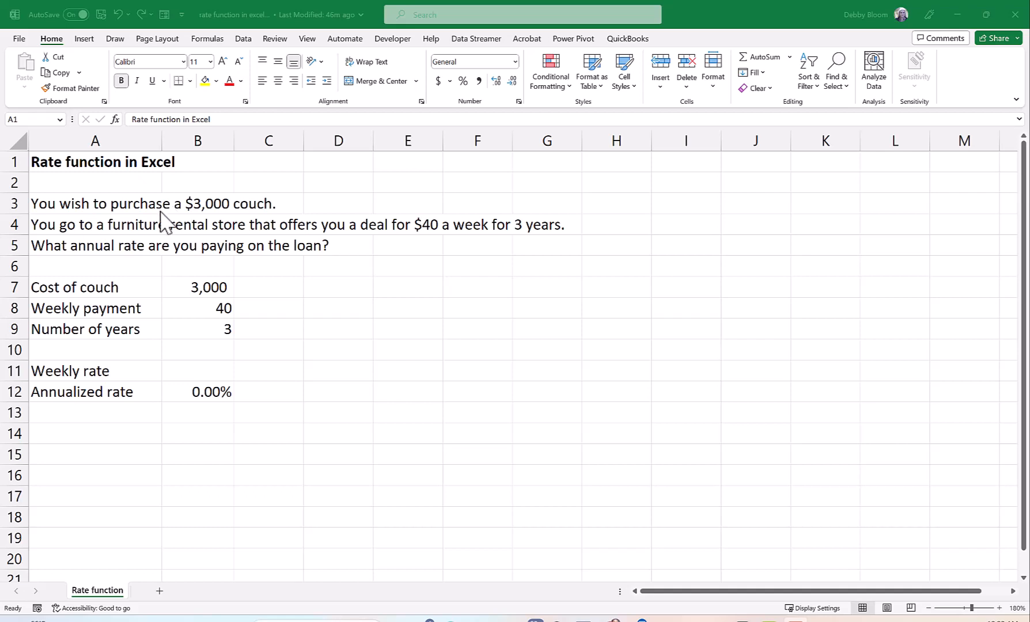
pyautogui.moveTo(164, 219)
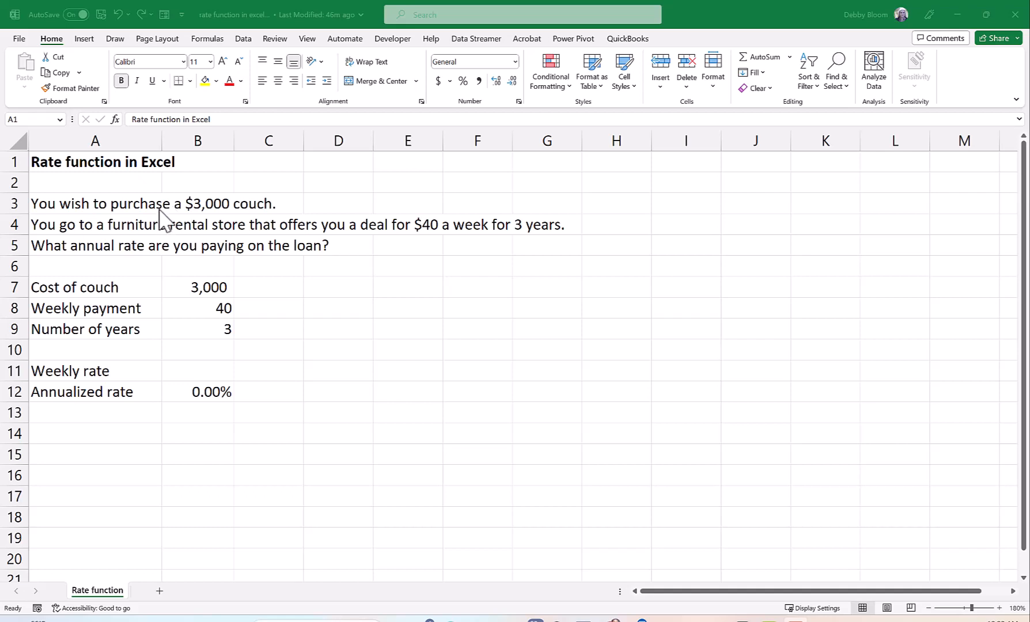
pyautogui.moveTo(154, 283)
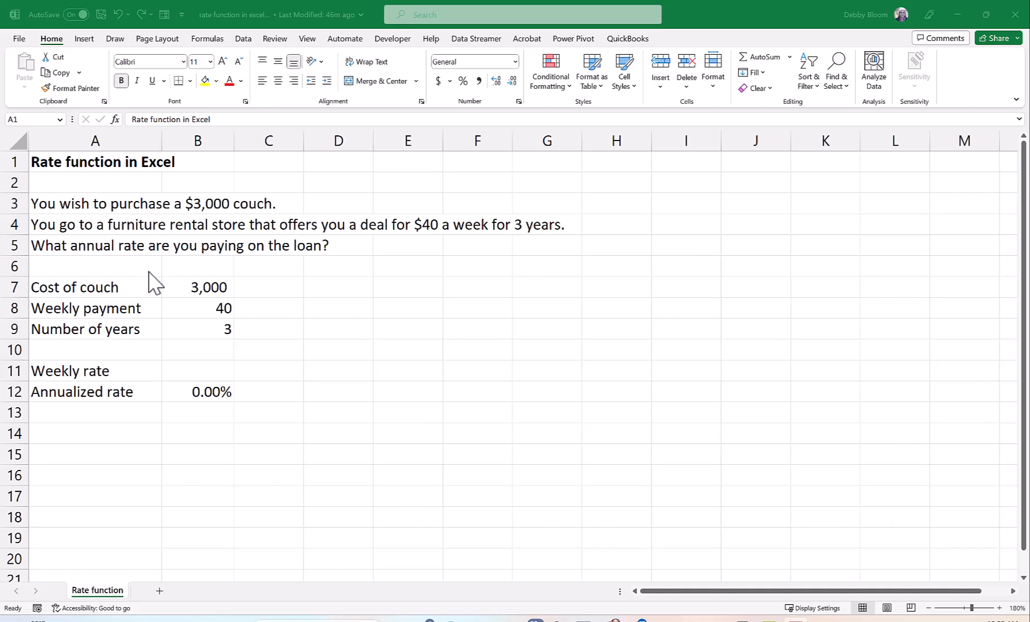
pyautogui.moveTo(196, 306)
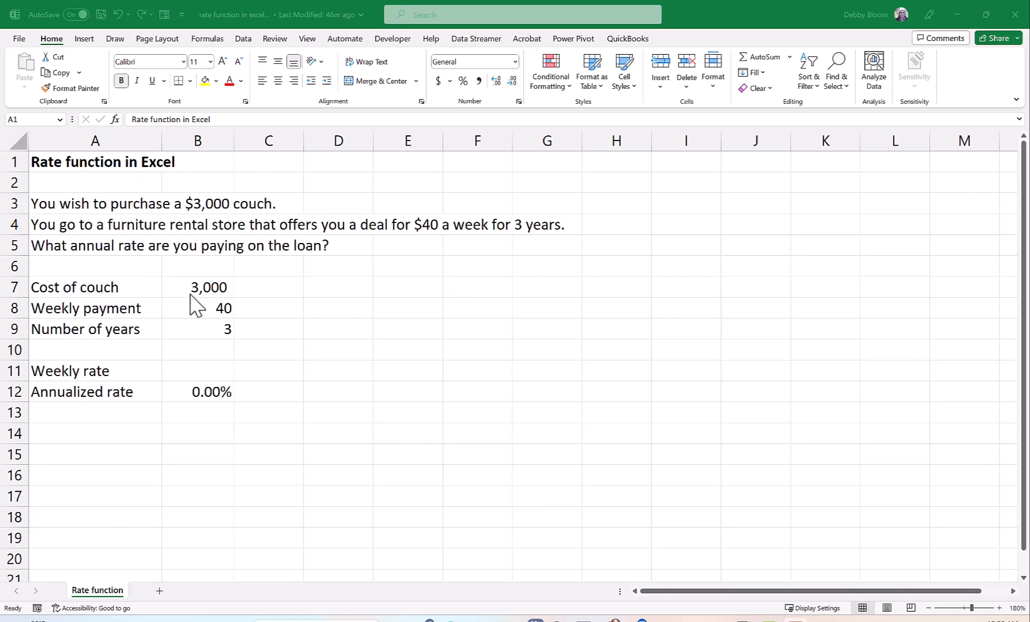
pyautogui.moveTo(204, 330)
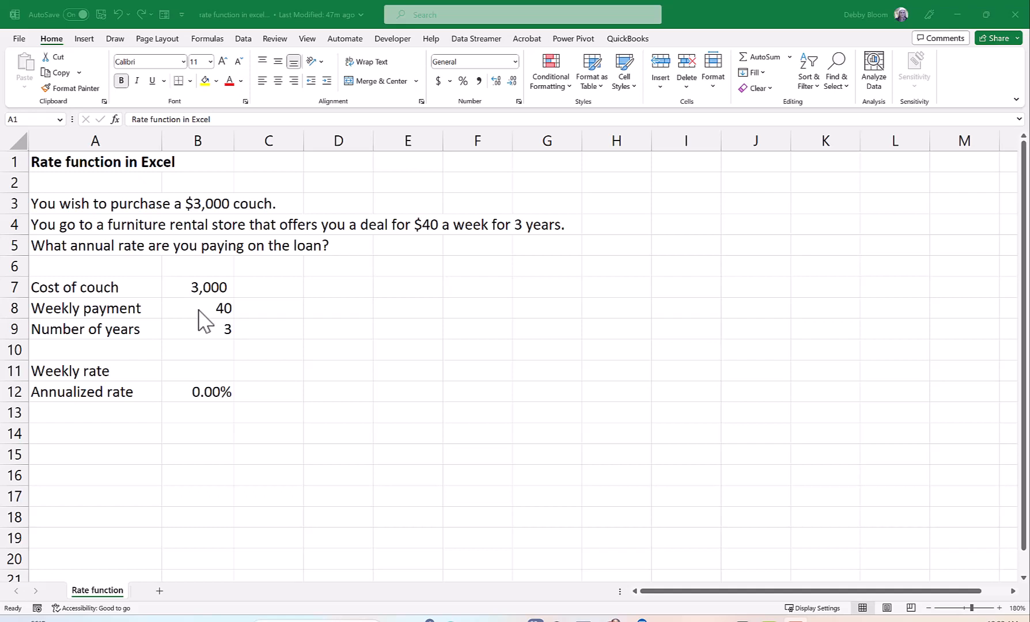
pyautogui.moveTo(199, 344)
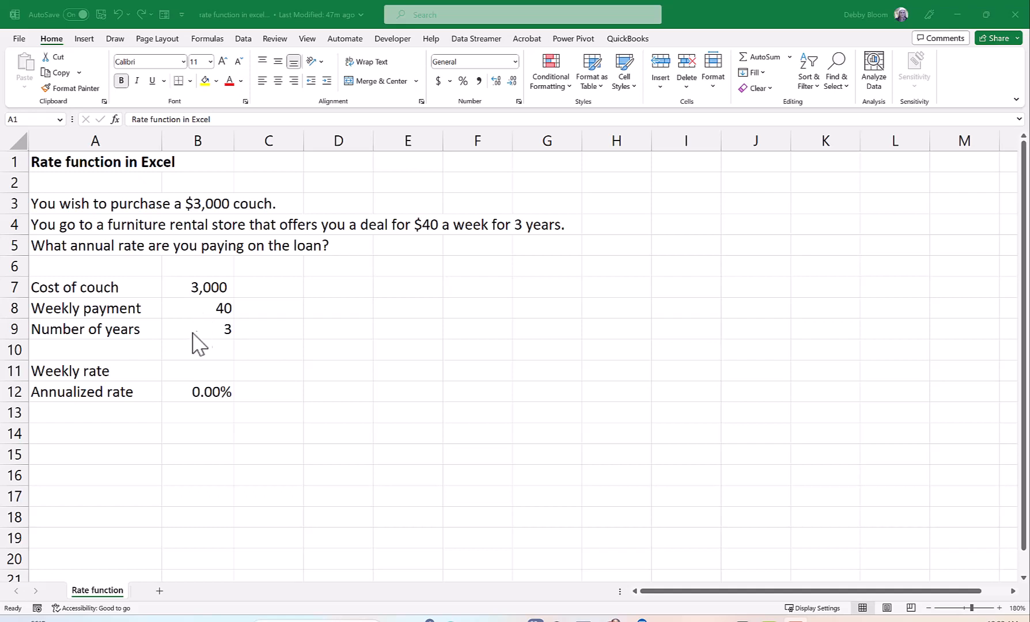
pyautogui.moveTo(200, 347)
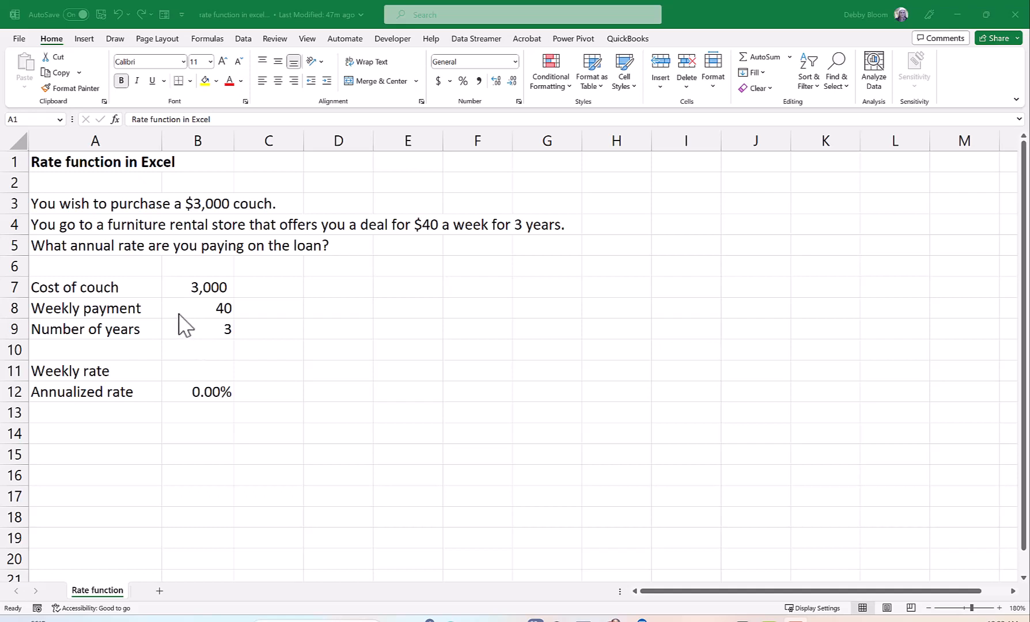
pyautogui.moveTo(161, 255)
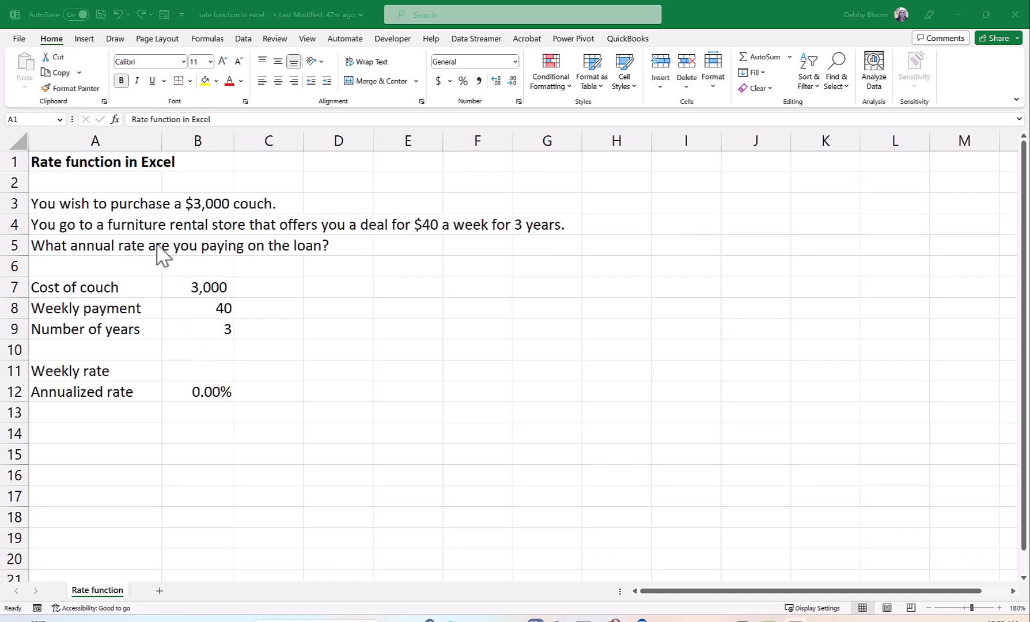
pyautogui.moveTo(232, 243)
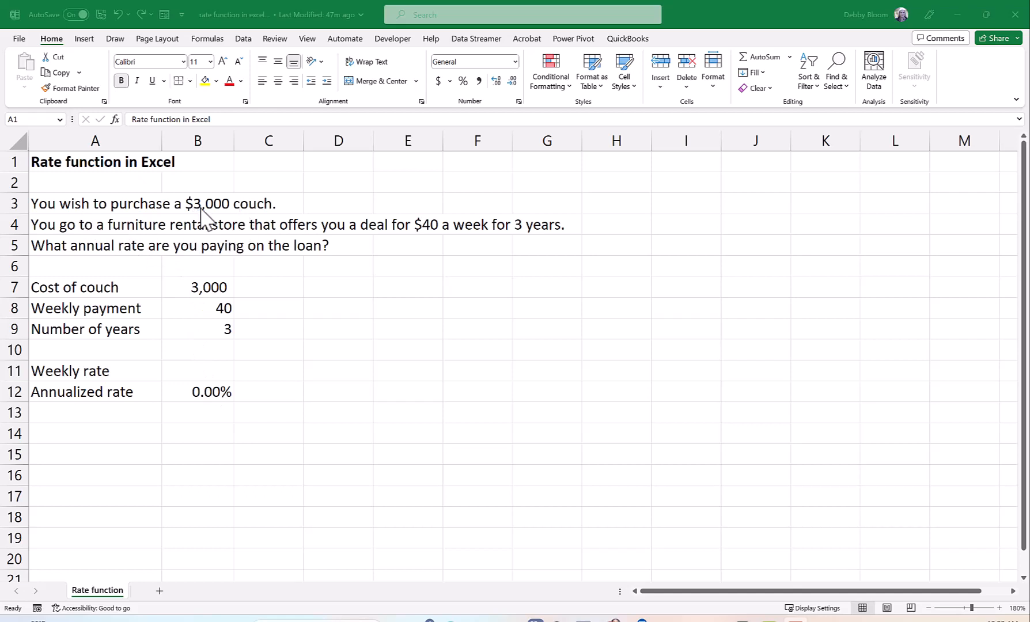
pyautogui.moveTo(217, 225)
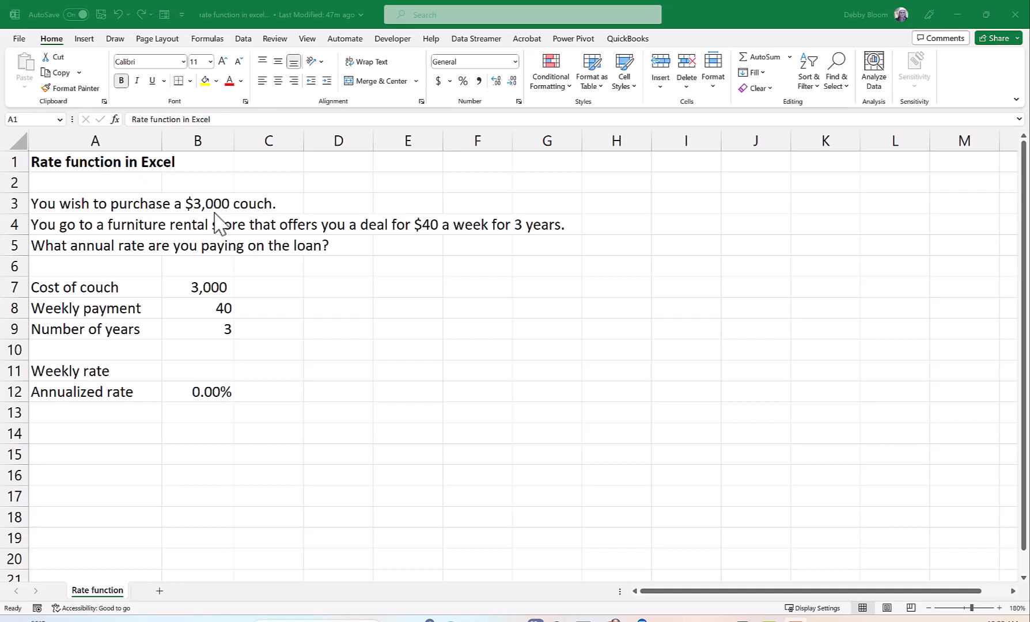
pyautogui.moveTo(171, 246)
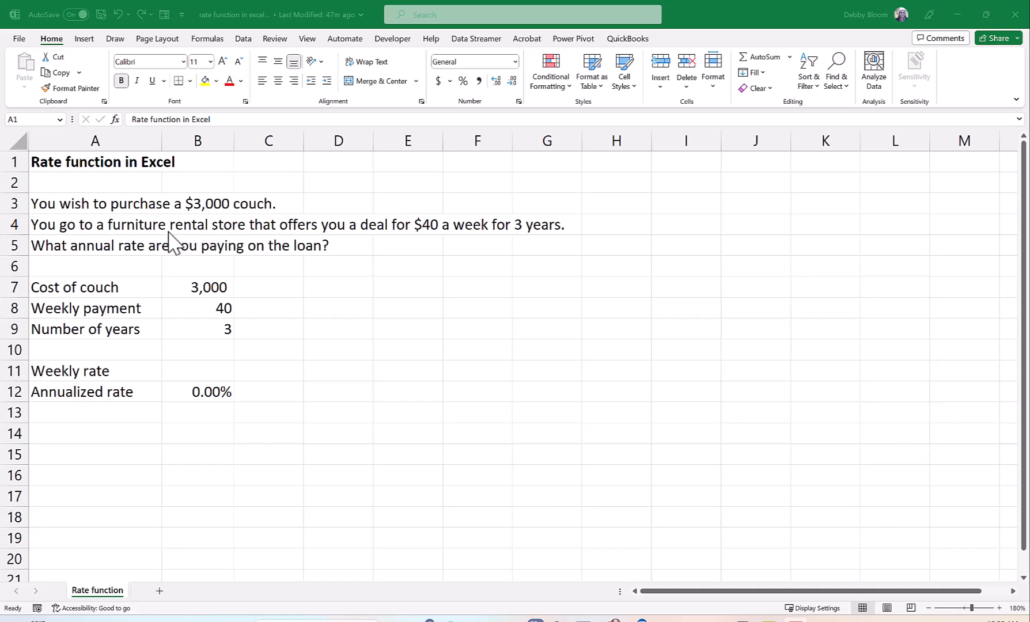
pyautogui.moveTo(371, 251)
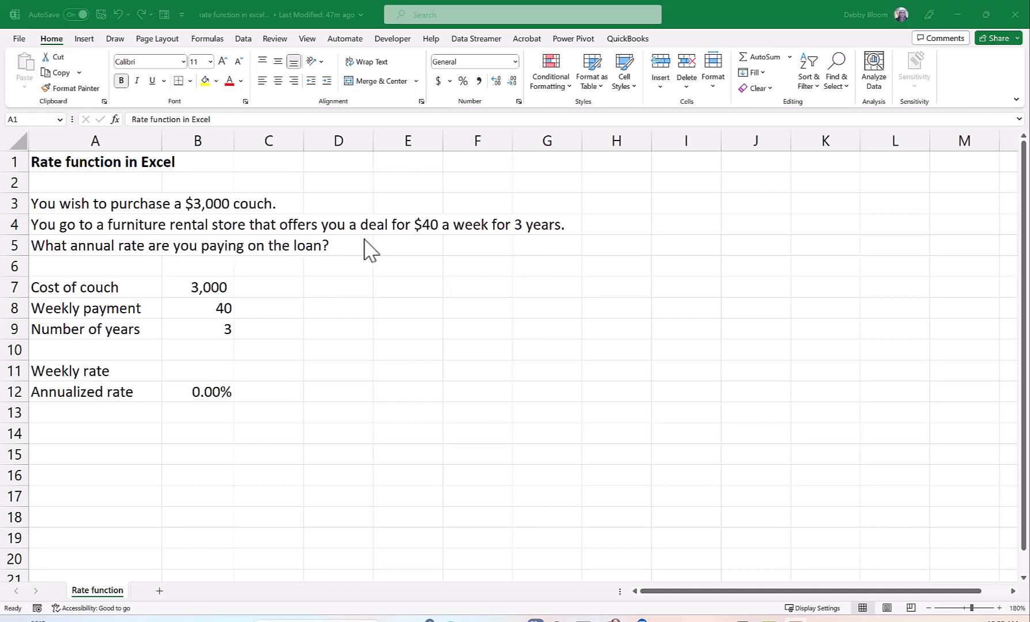
pyautogui.moveTo(473, 246)
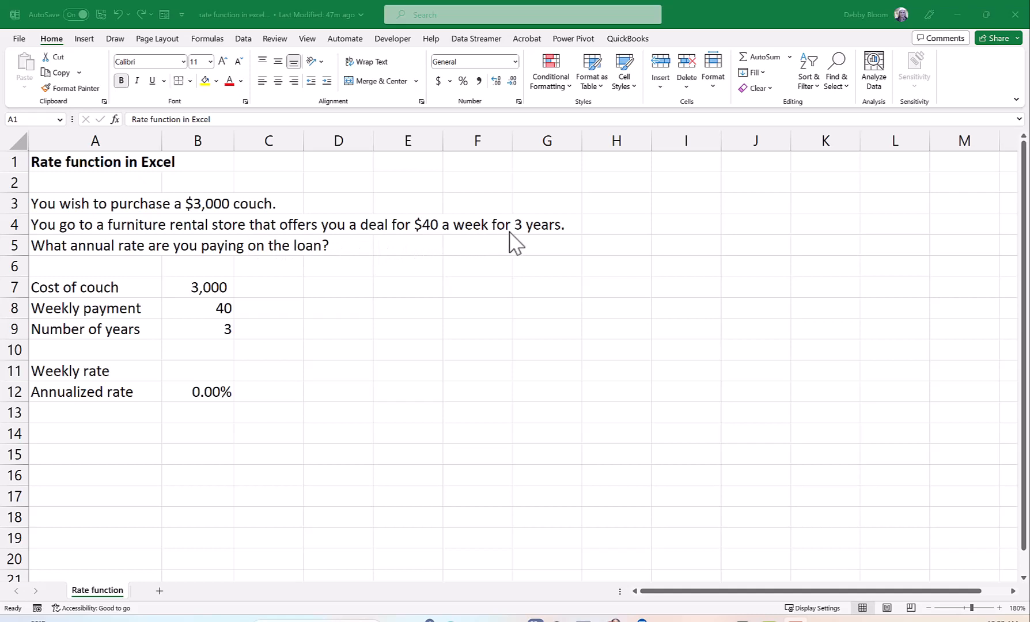
pyautogui.moveTo(450, 346)
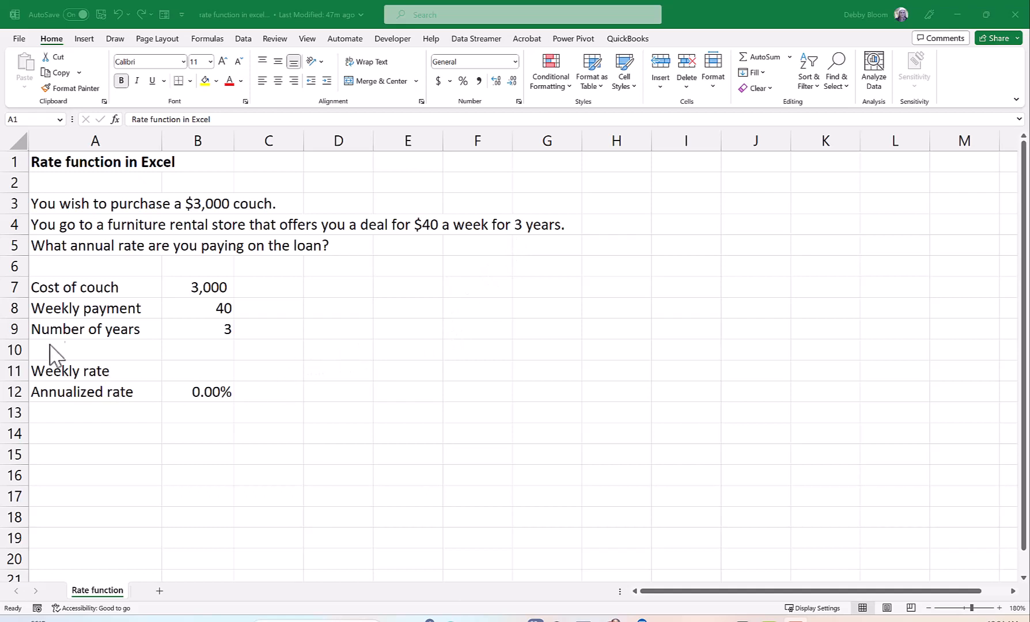
pyautogui.moveTo(146, 339)
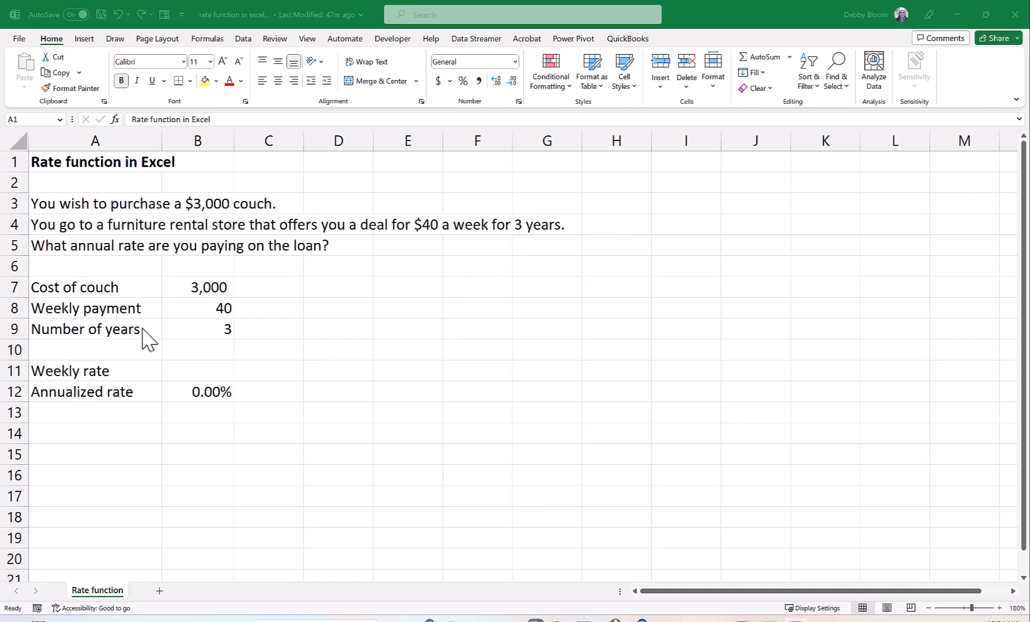
pyautogui.moveTo(92, 421)
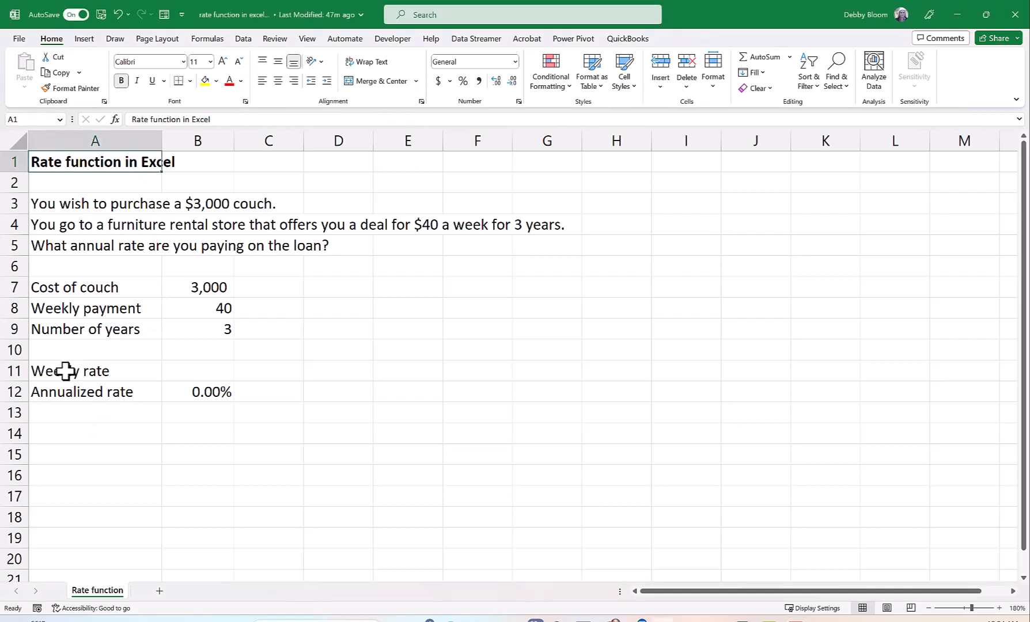
# Step: Review the Weekly rate label and the annualized-rate formula in B12, then select B11
pyautogui.click(95, 371)
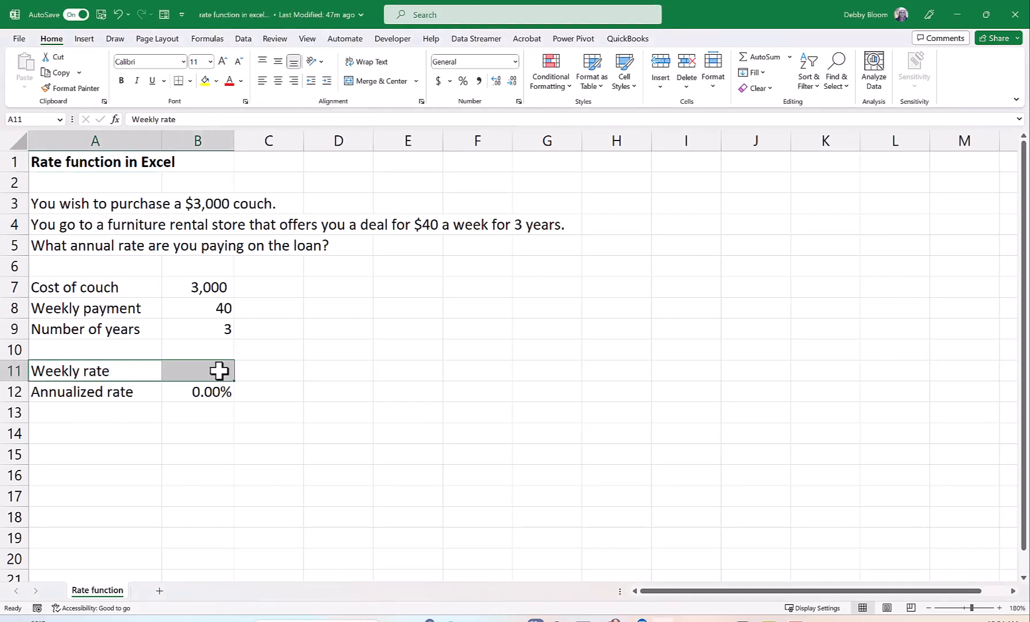
pyautogui.click(197, 392)
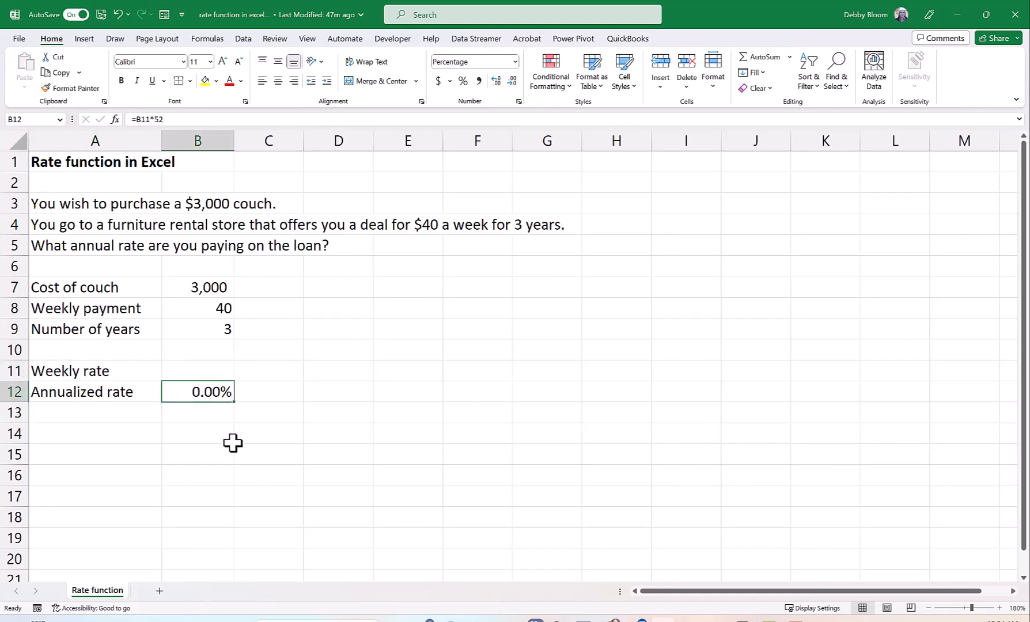
pyautogui.moveTo(200, 396)
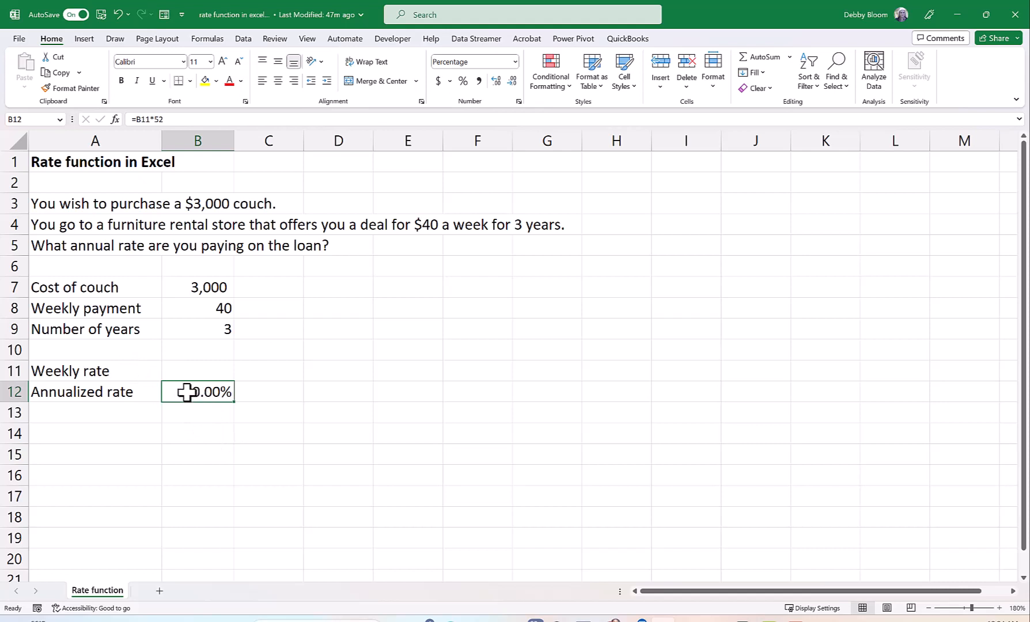
pyautogui.doubleClick(197, 392)
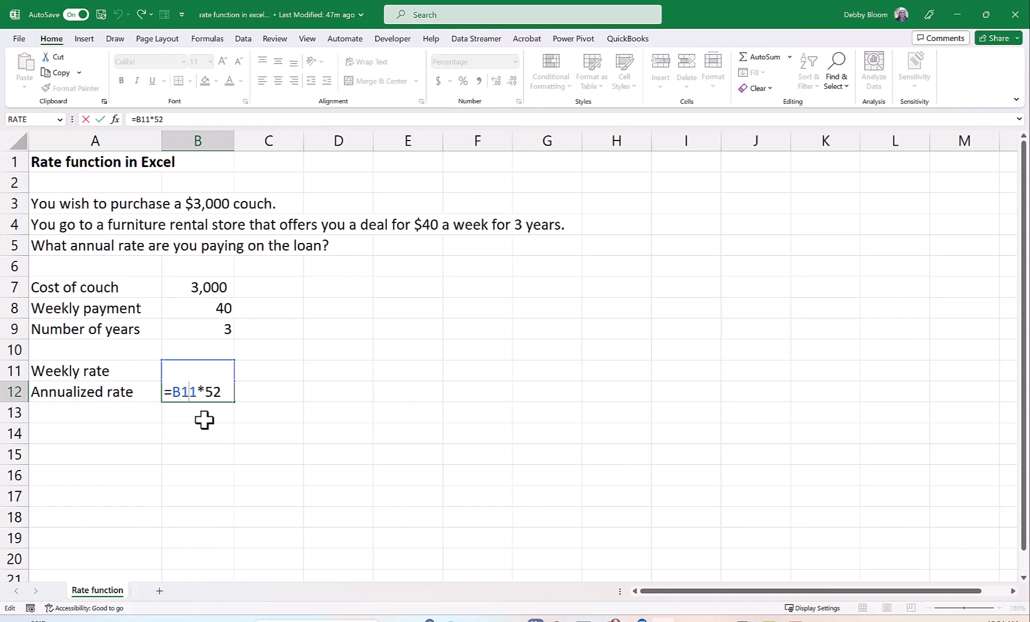
pyautogui.moveTo(202, 316)
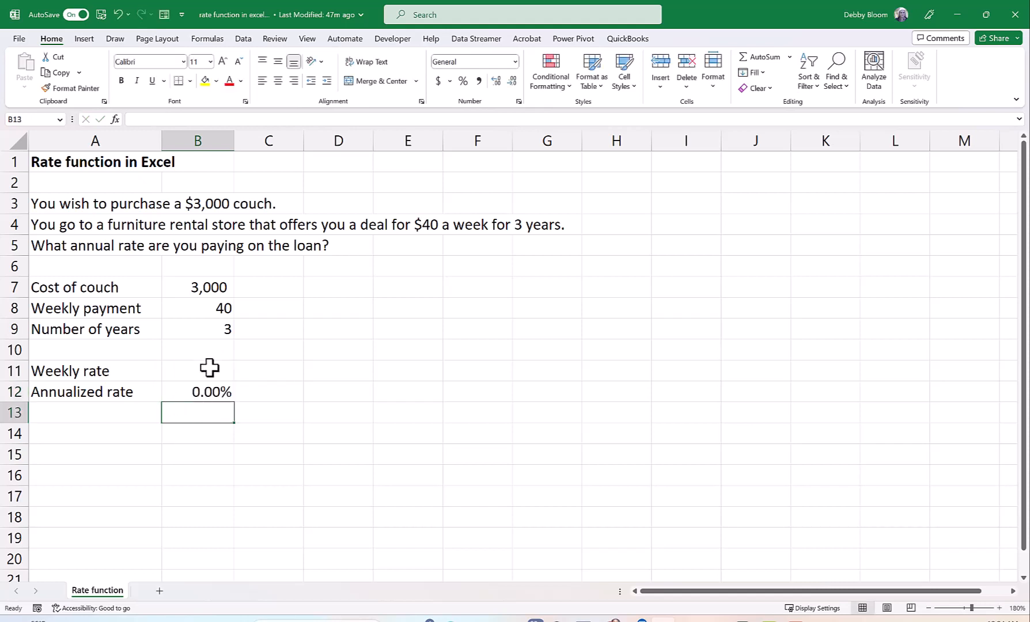
pyautogui.click(197, 371)
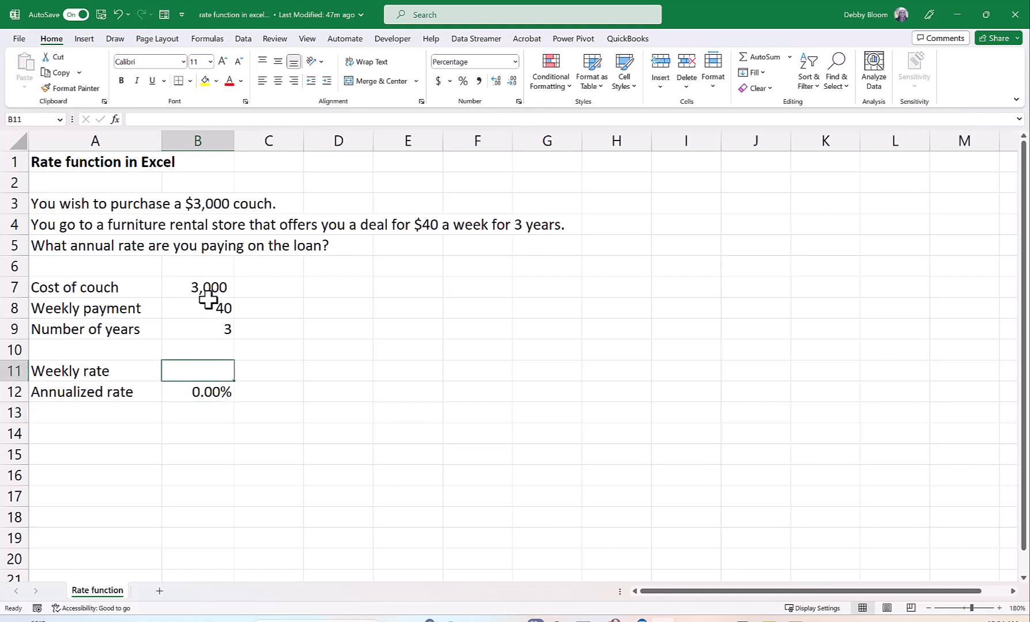
# Step: Insert the RATE function into B11 from the Formulas tab's Financial list
pyautogui.click(206, 38)
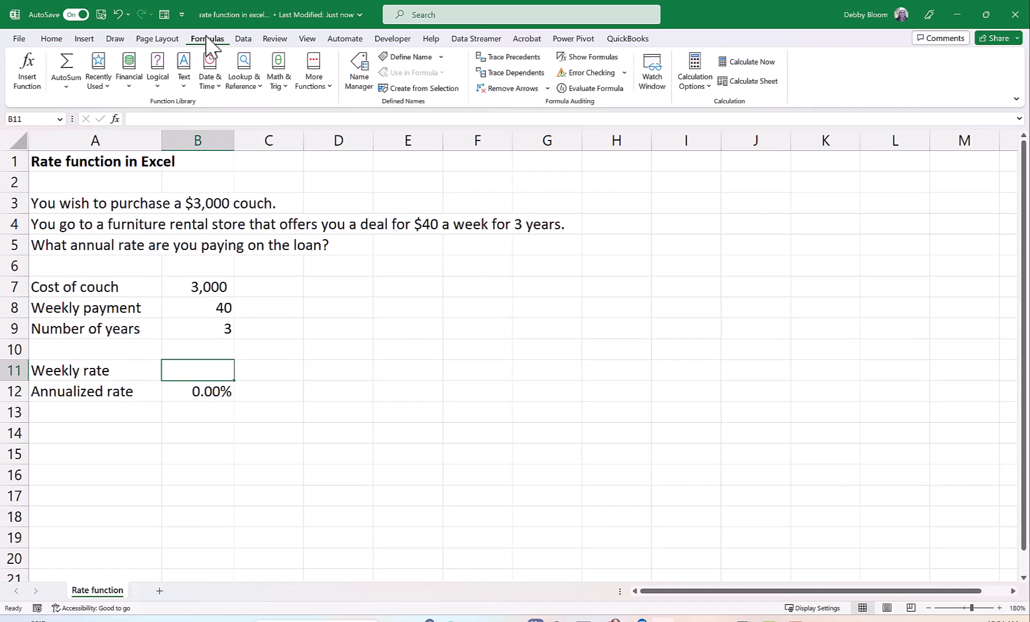
pyautogui.moveTo(129, 69)
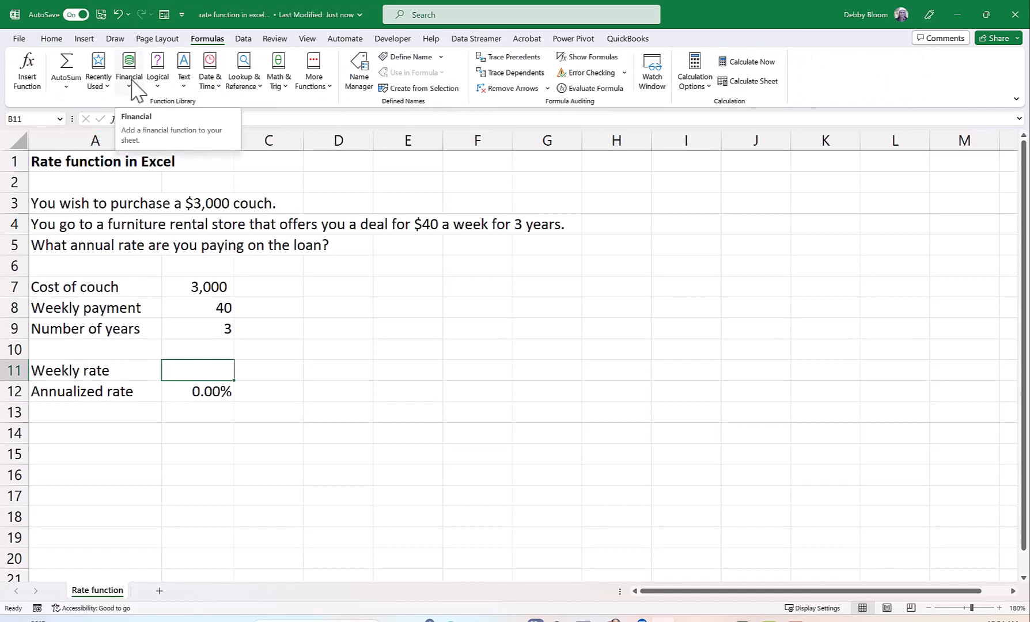
pyautogui.click(129, 70)
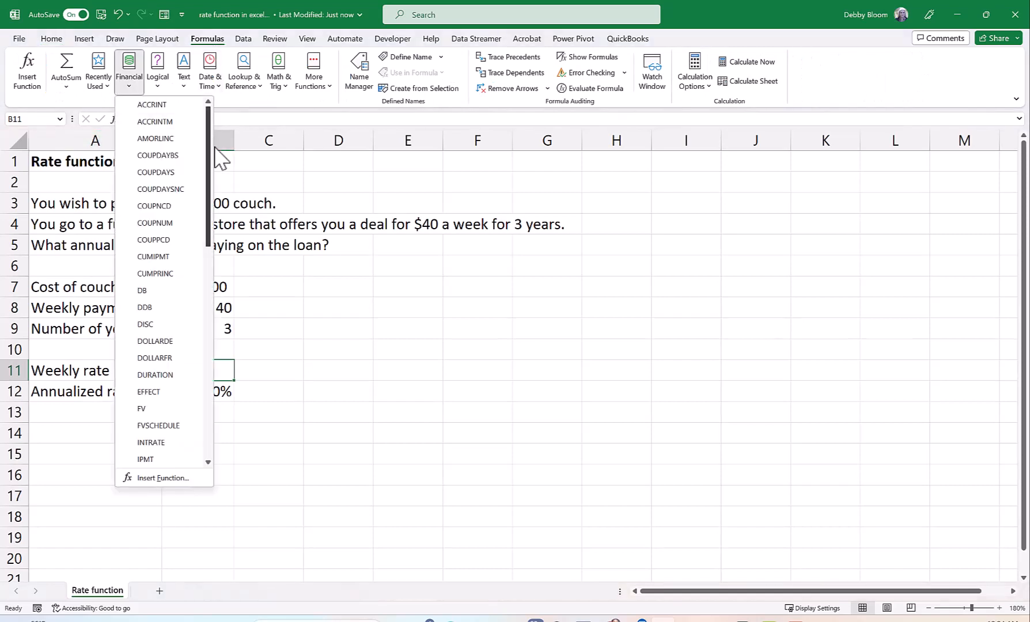
pyautogui.scroll(-3)
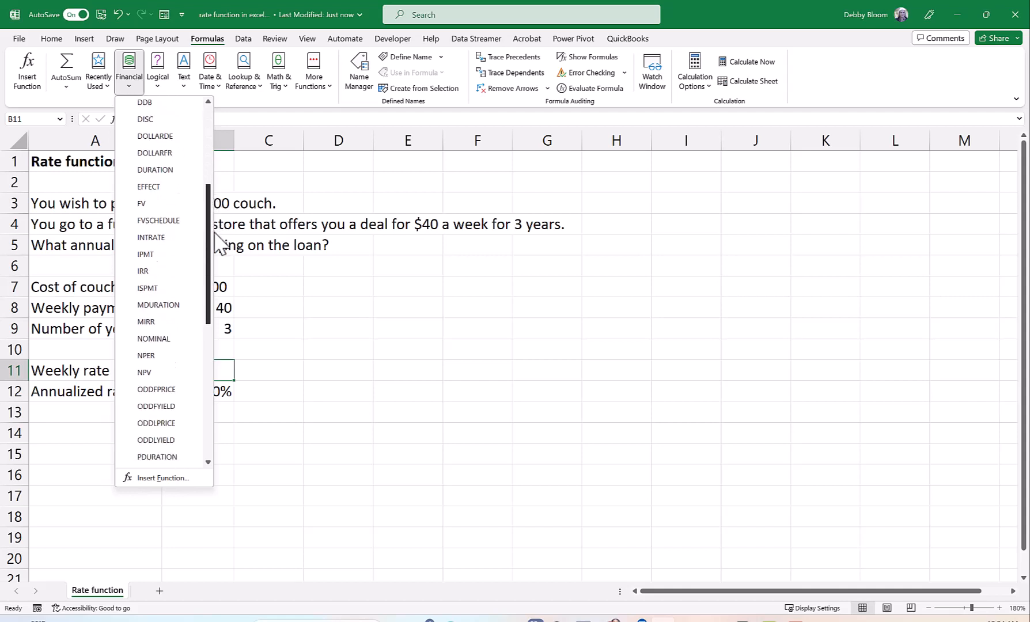
pyautogui.scroll(-3)
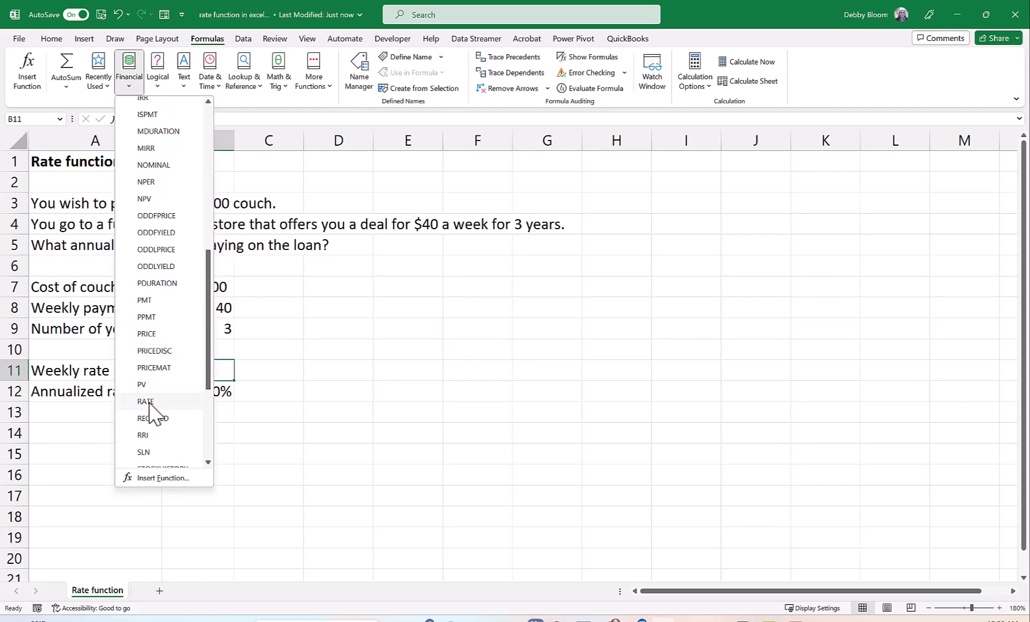
pyautogui.click(145, 401)
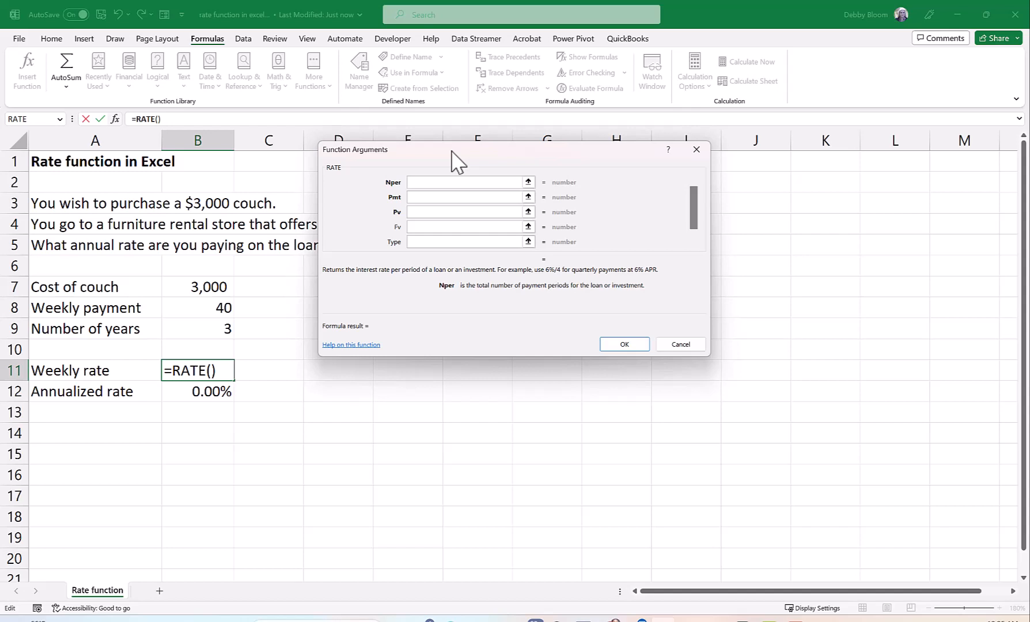
# Step: Set Nper to B9*52, giving 156 weekly payments
pyautogui.click(466, 182)
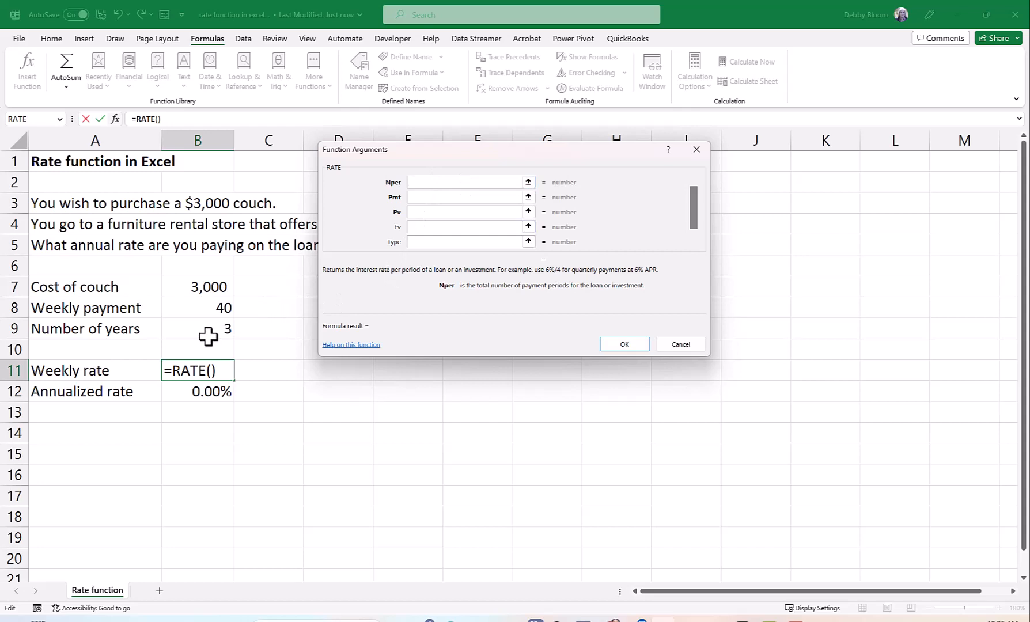
pyautogui.click(209, 328)
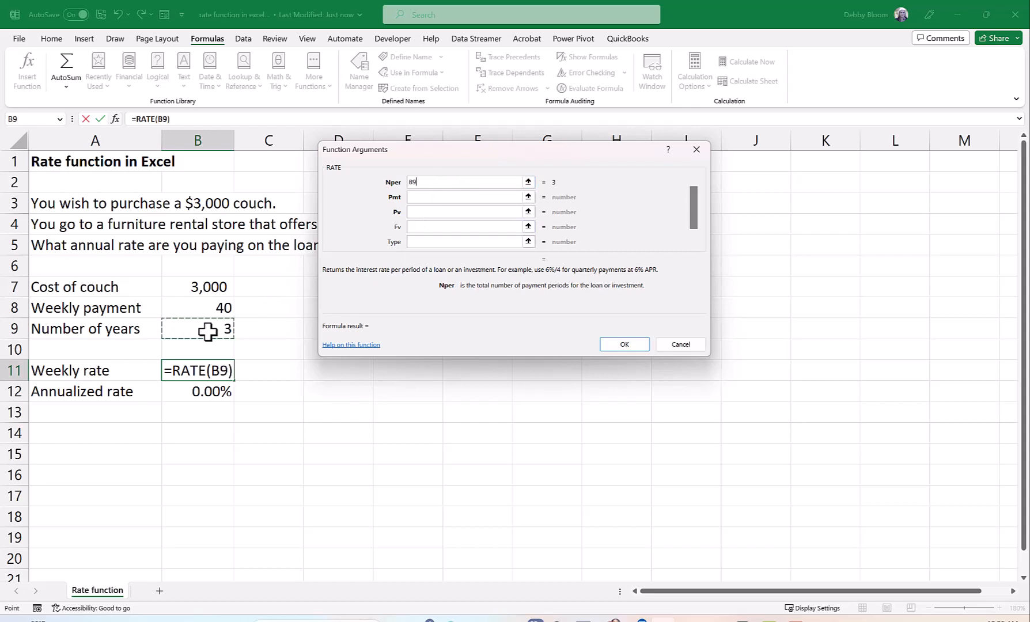
pyautogui.write('*')
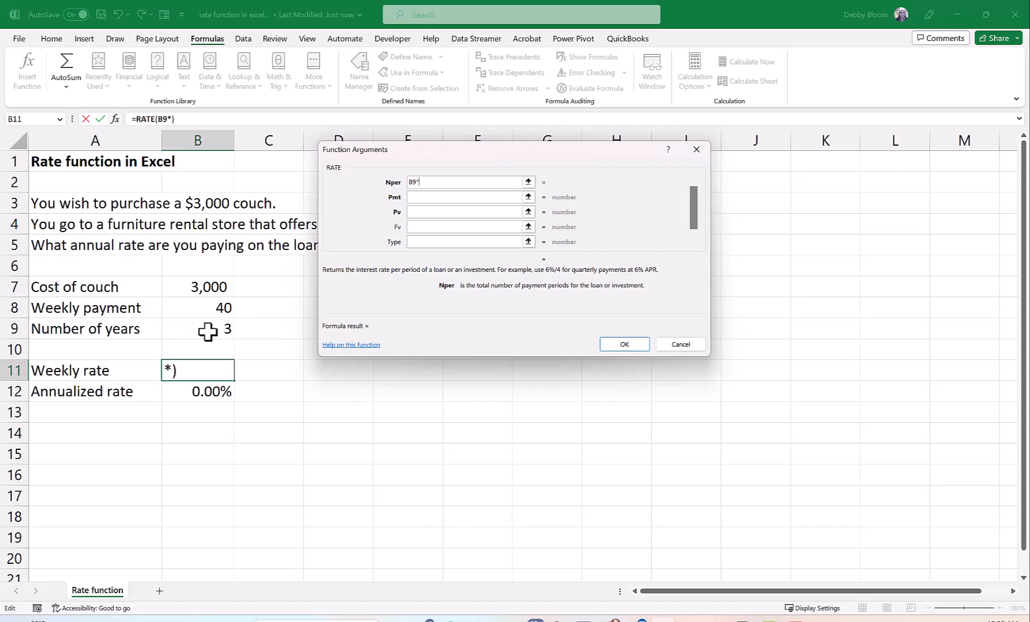
pyautogui.write('52')
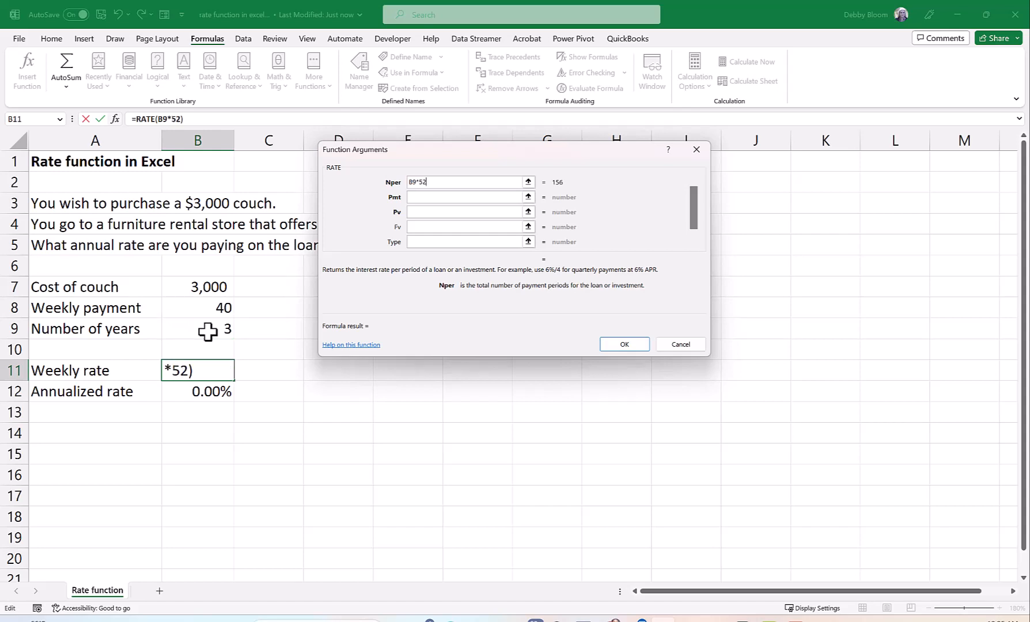
pyautogui.moveTo(555, 208)
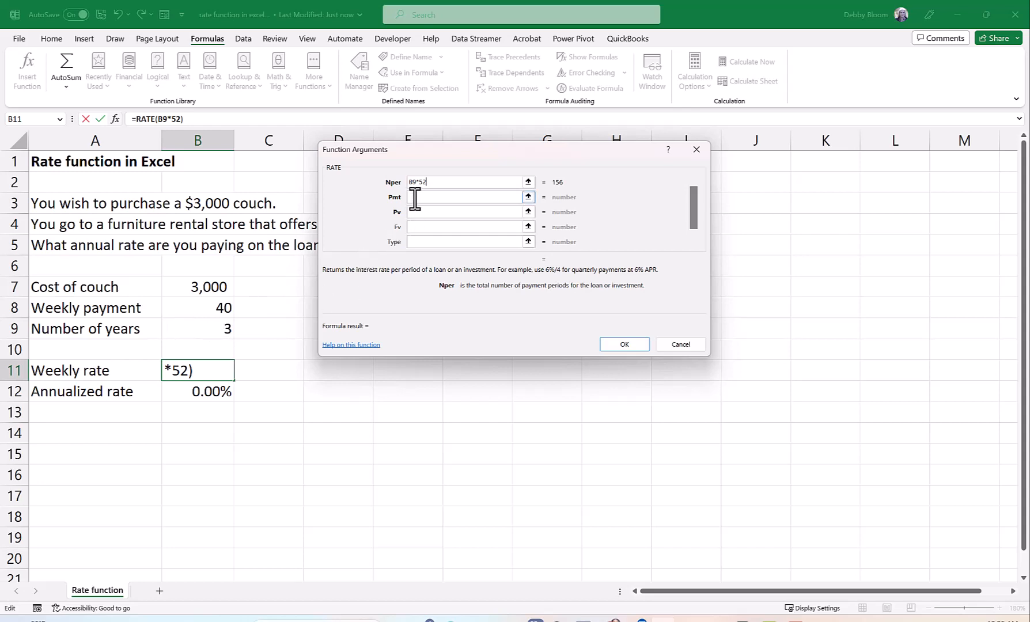
# Step: Set Pmt to -B8, the negated weekly payment evaluating to -40
pyautogui.click(468, 196)
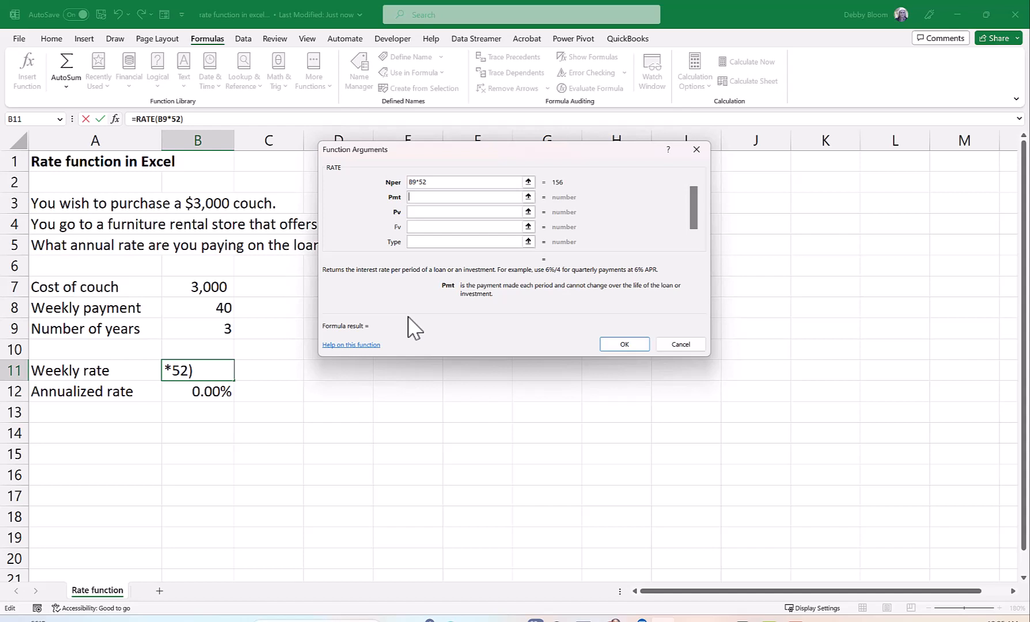
pyautogui.write(',-')
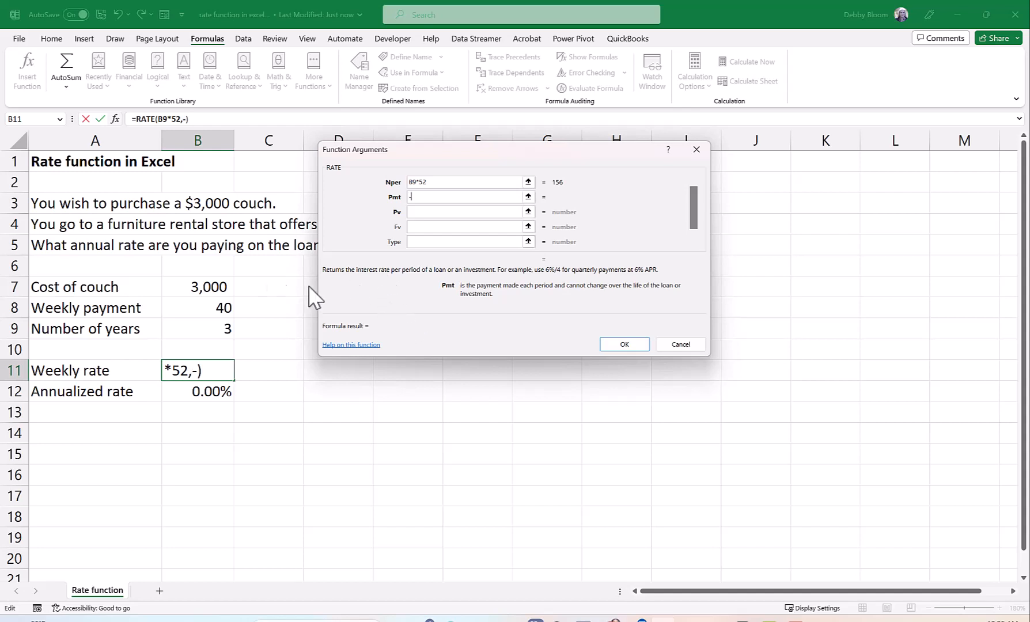
pyautogui.click(208, 307)
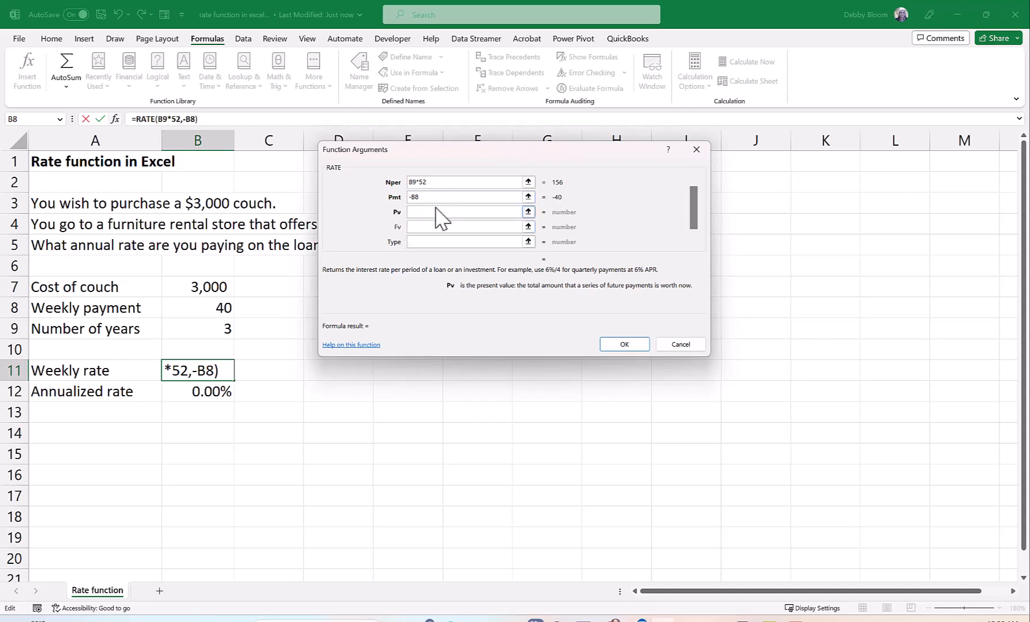
pyautogui.click(466, 212)
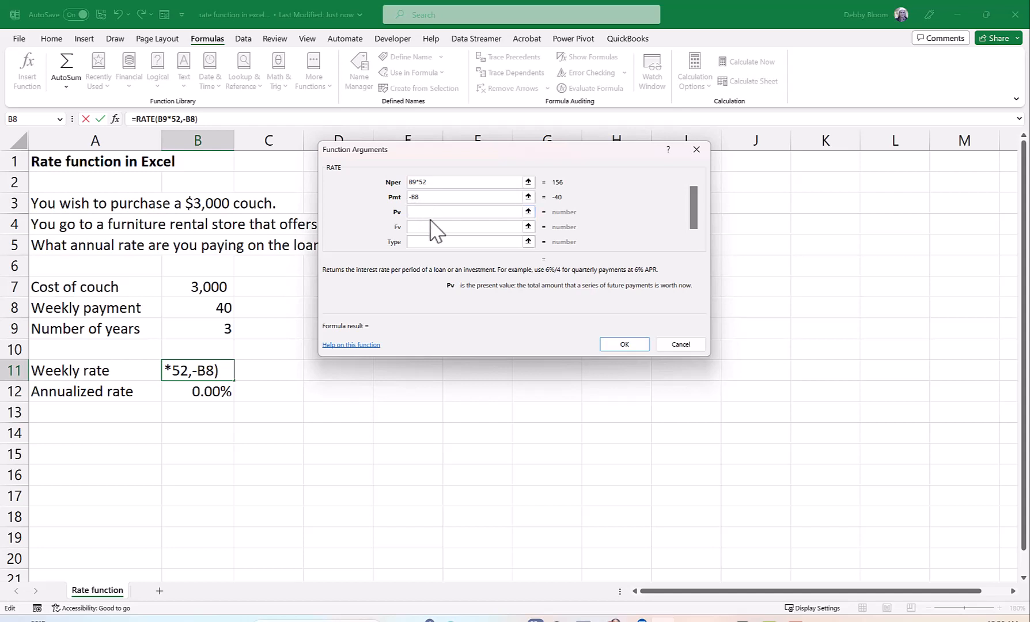
# Step: Set Pv to B7 (3000) and leave Type empty, previewing a weekly rate of 1.09%
pyautogui.click(468, 212)
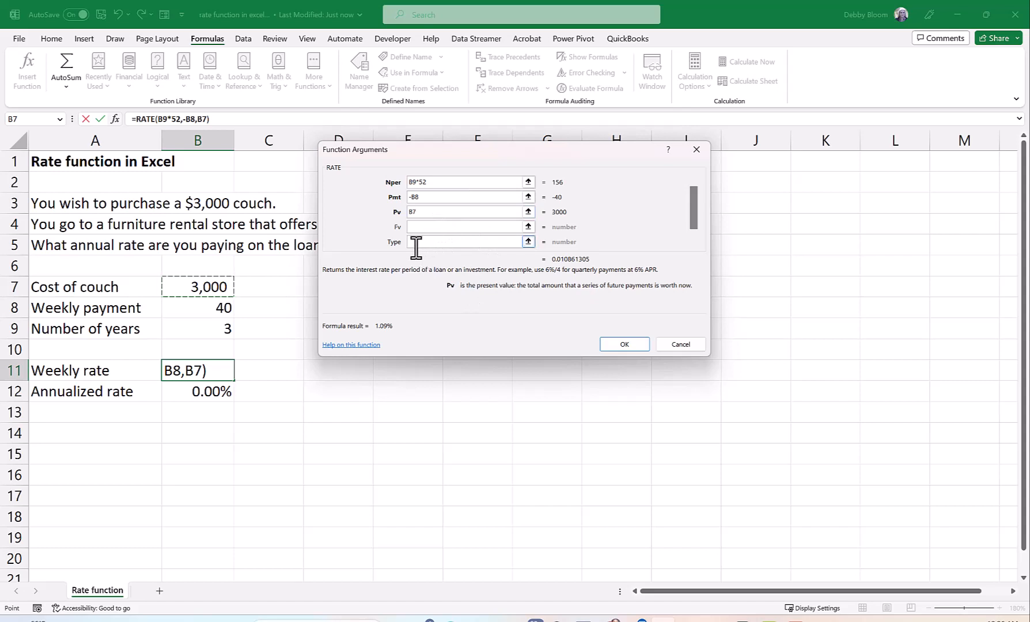
pyautogui.click(466, 242)
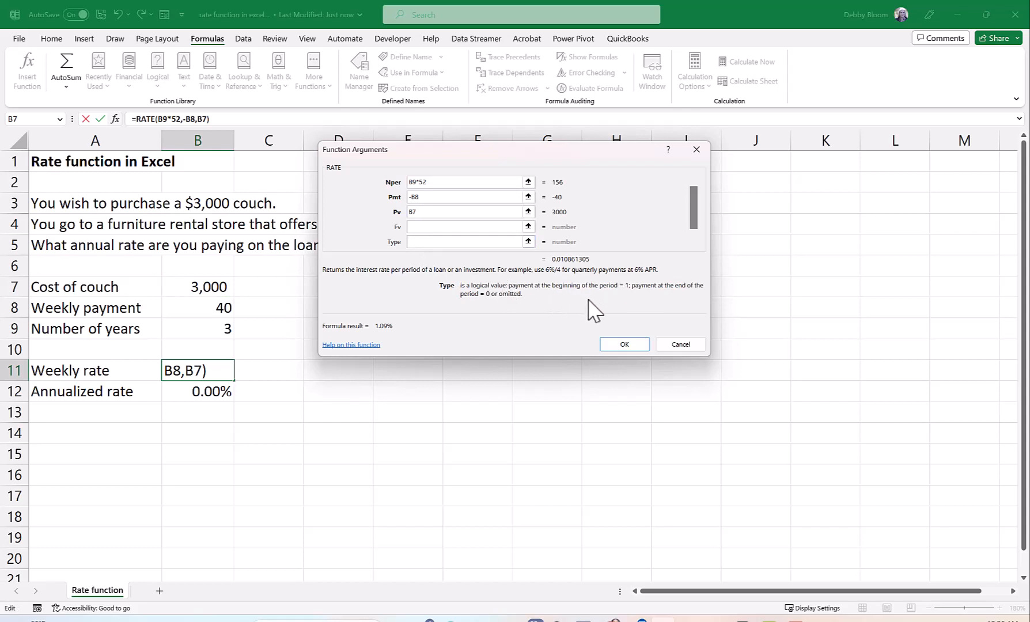
pyautogui.moveTo(589, 308)
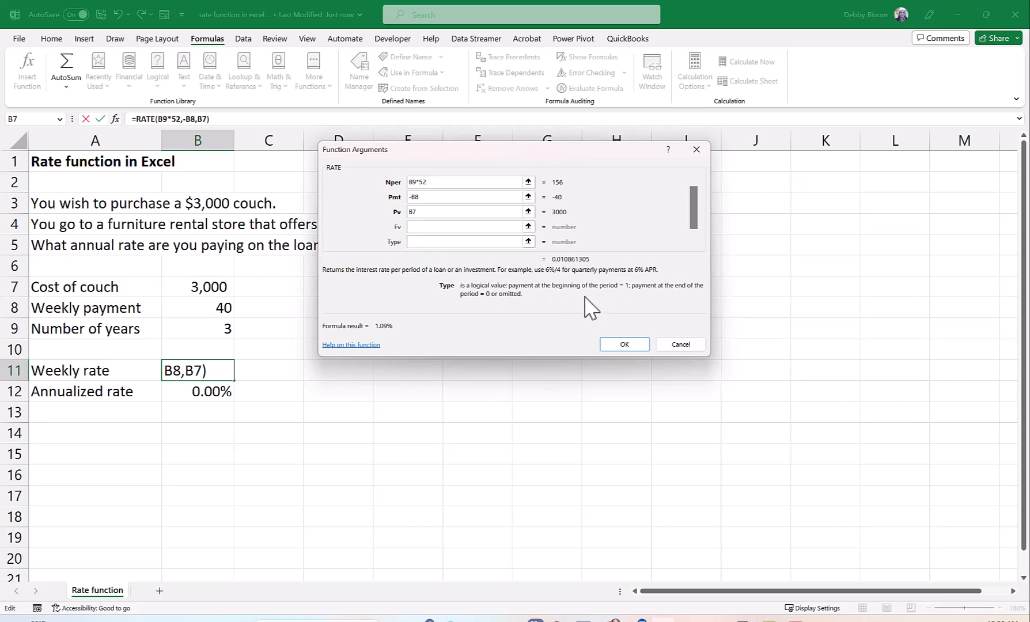
pyautogui.click(465, 242)
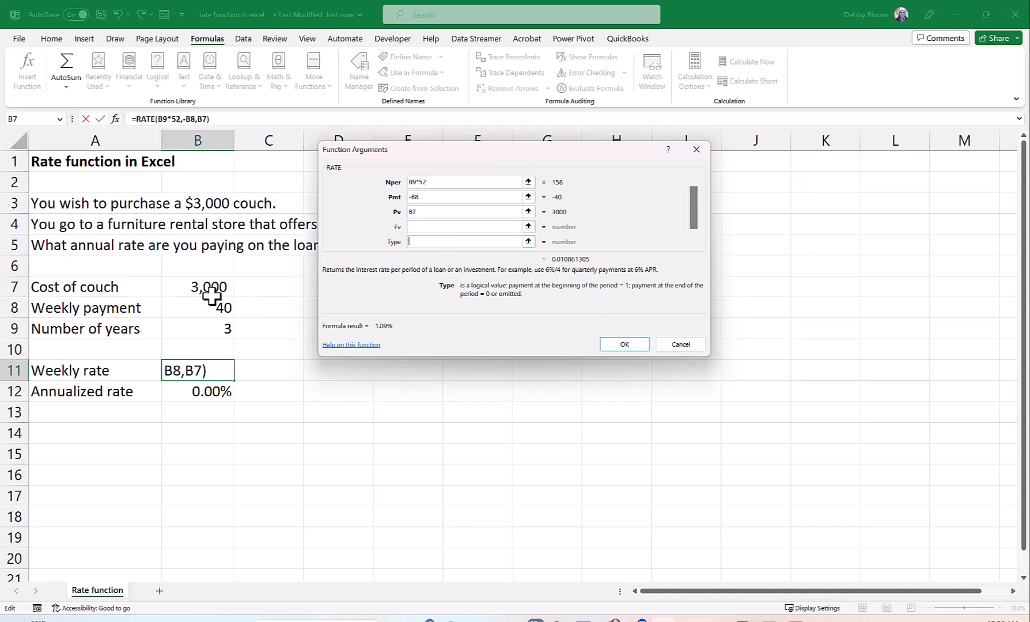
pyautogui.moveTo(205, 299)
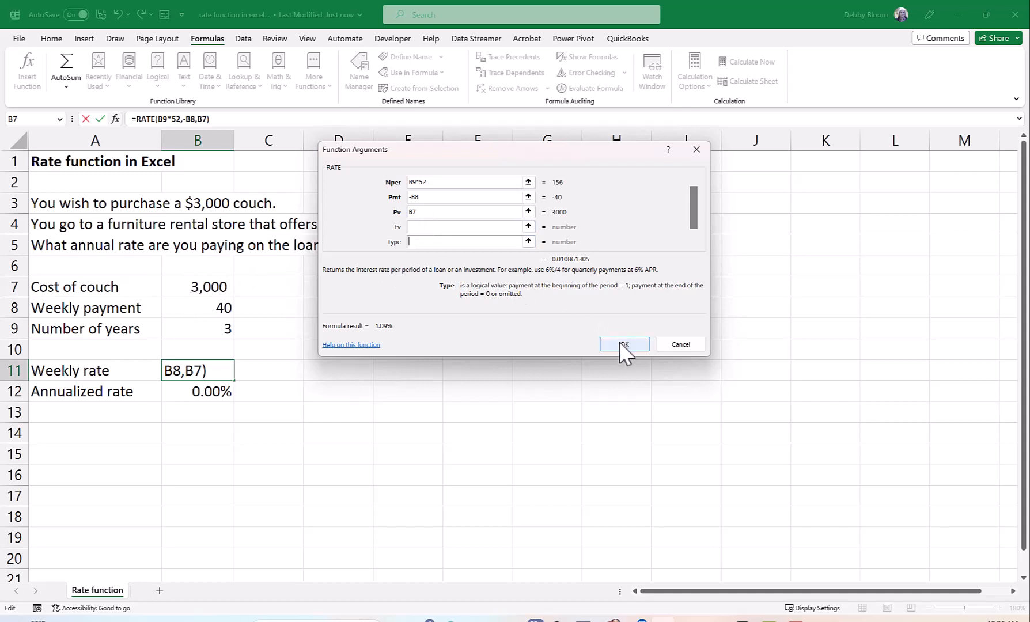
# Step: Commit the RATE formula so B11 shows 1.09% and B12 56.48%, then select A3:C5
pyautogui.click(623, 345)
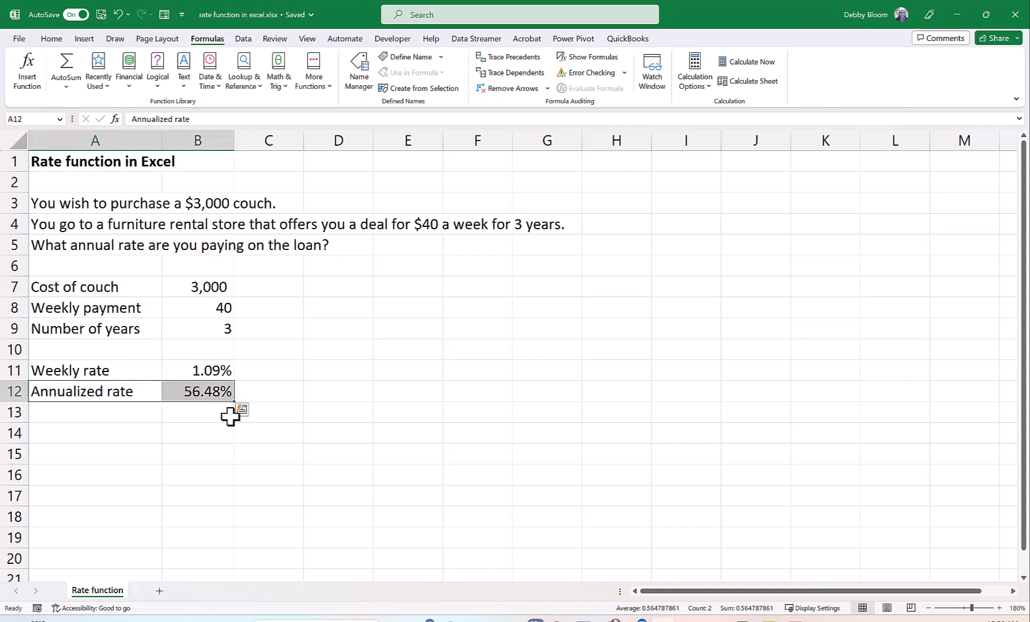
pyautogui.moveTo(110, 347)
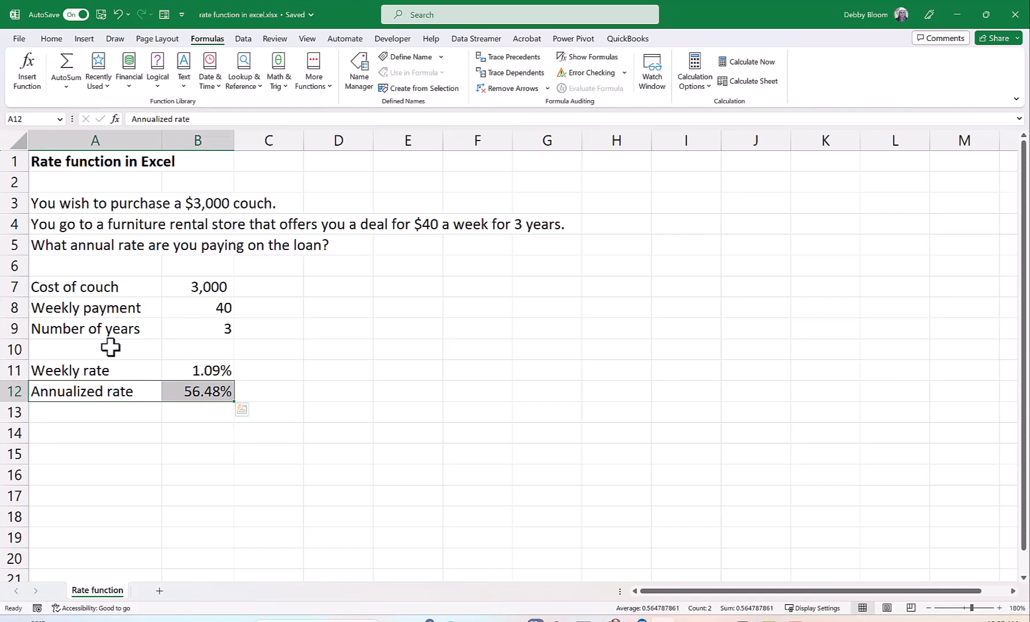
pyautogui.click(95, 161)
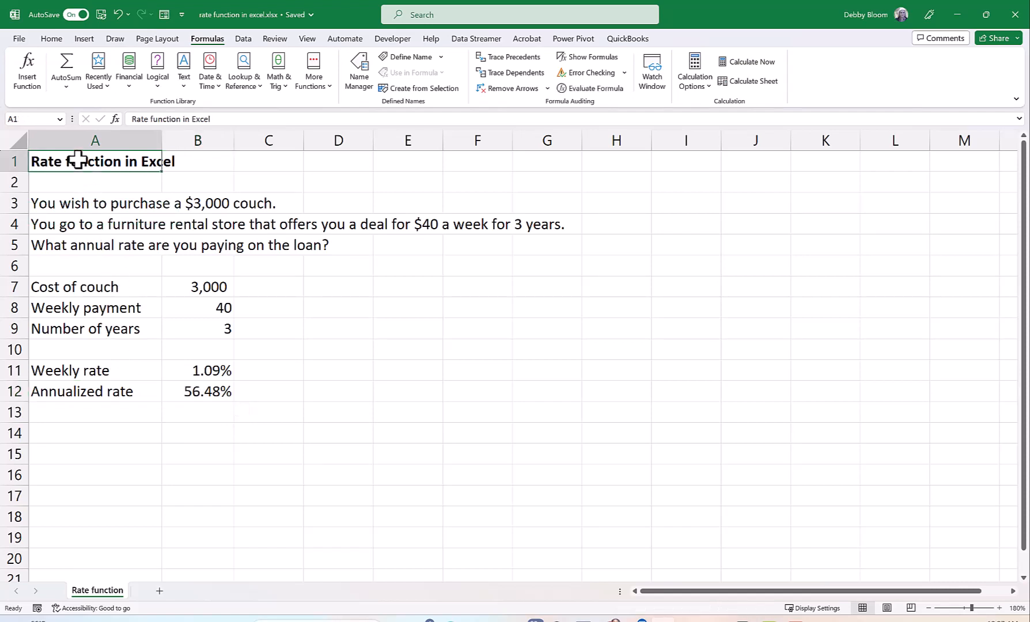
pyautogui.moveTo(194, 326)
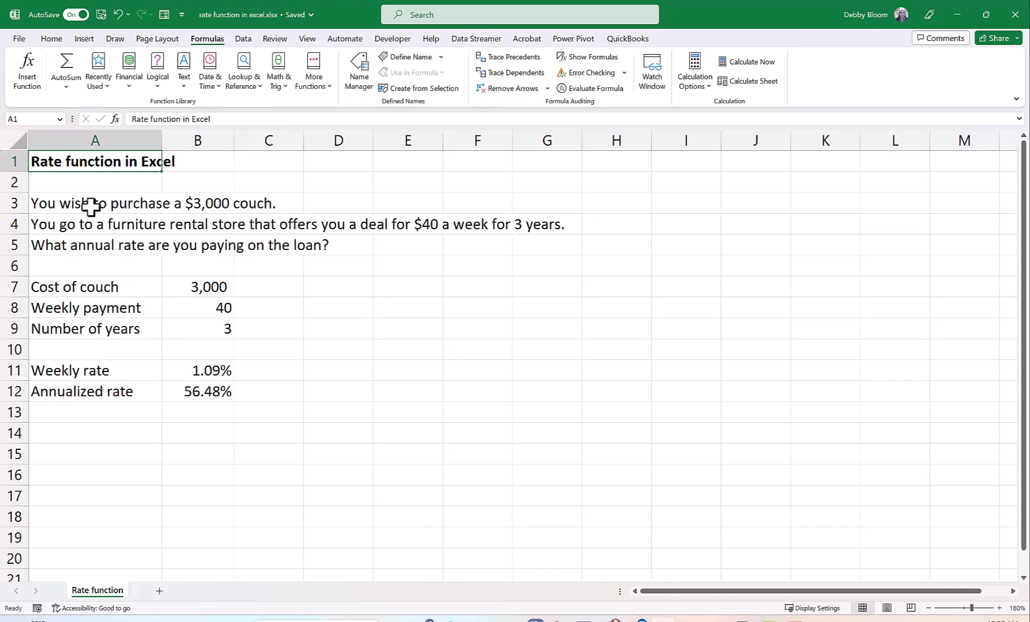
pyautogui.moveTo(95, 203); pyautogui.dragTo(269, 245)
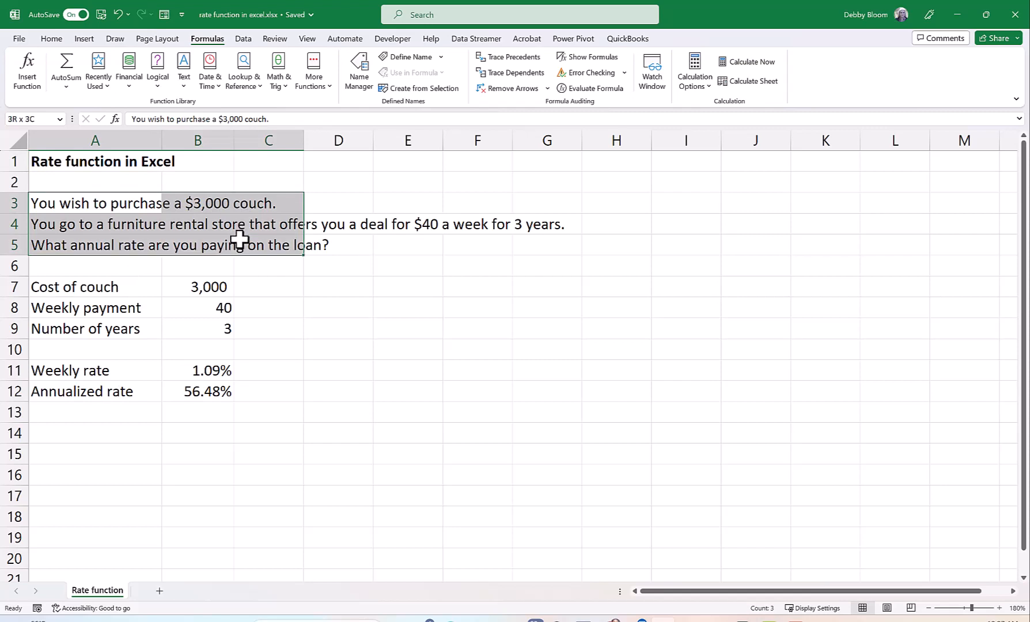